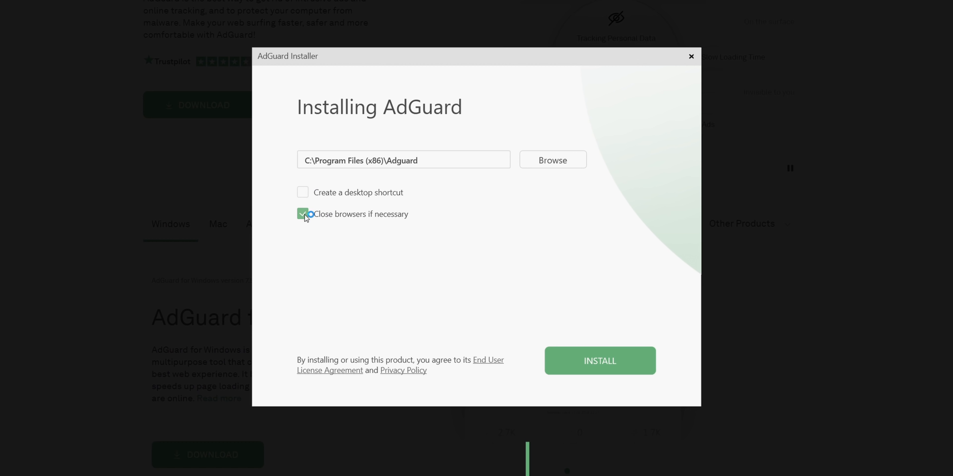
- Leave the AdGuard installer and switch to the UTOPIA Fiber ISP article
click(599, 360)
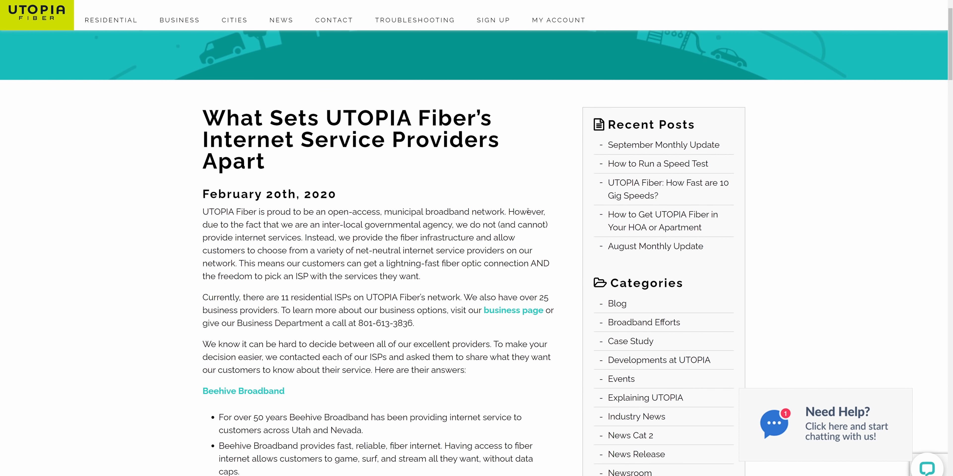
- Scroll the provider article down past SUMOFIBER to the Veracity and Voonami descriptions
scroll(down, 3)
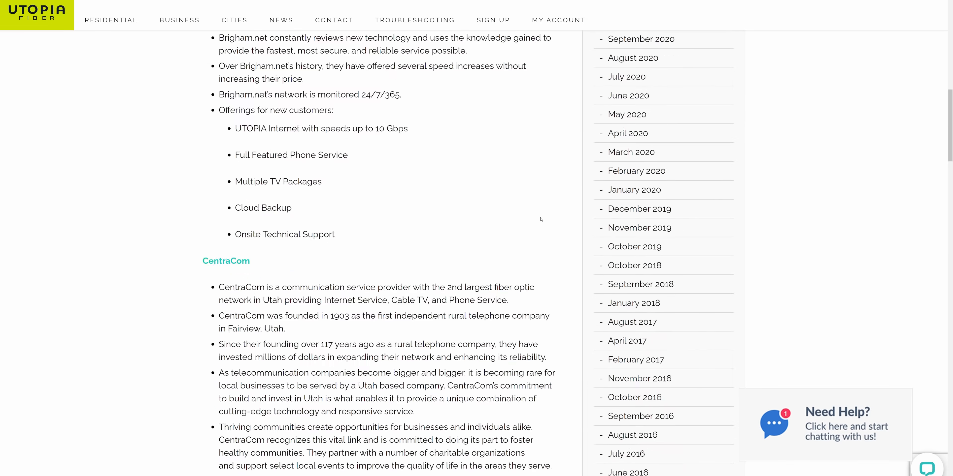
scroll(down, 3)
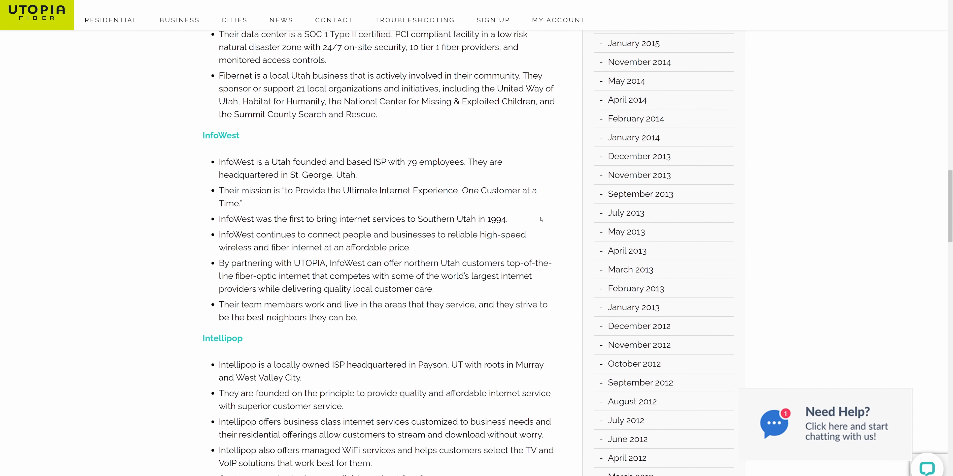
scroll(down, 3)
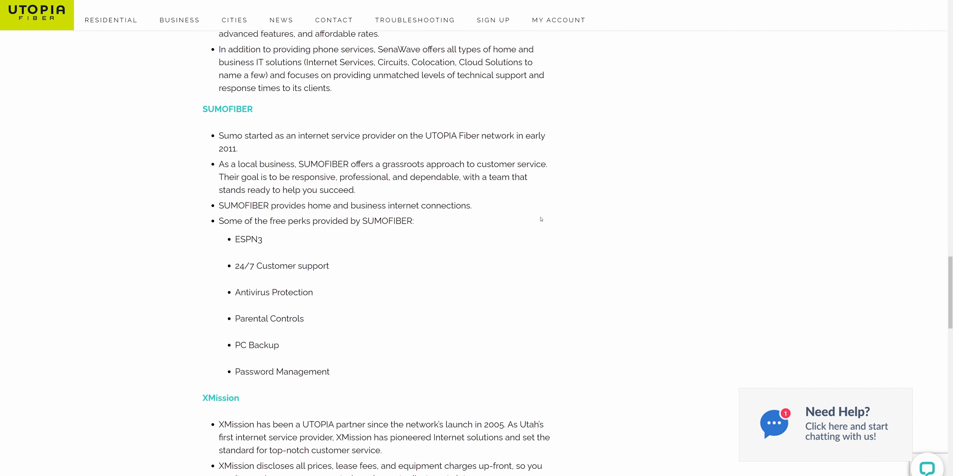
scroll(down, 3)
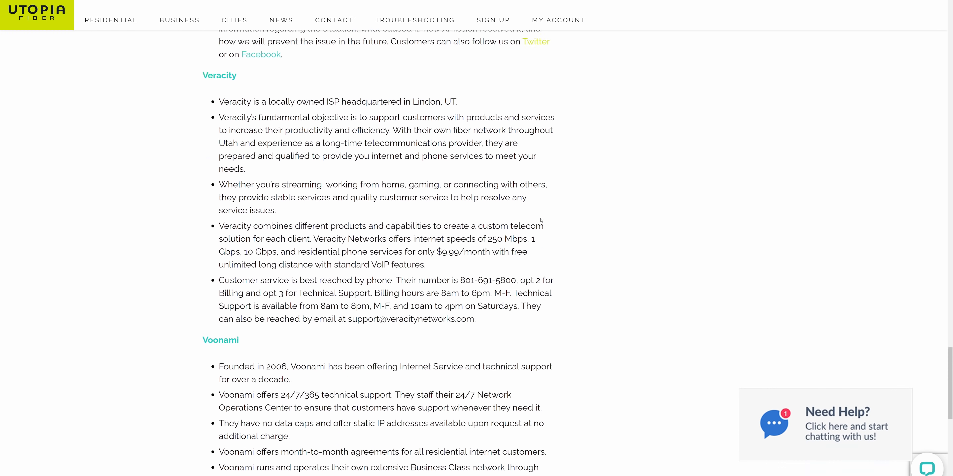